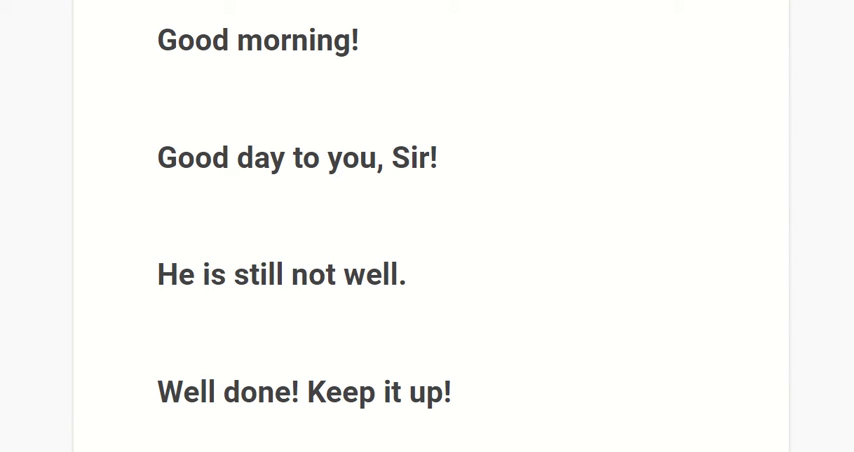
pyautogui.scroll(-3)
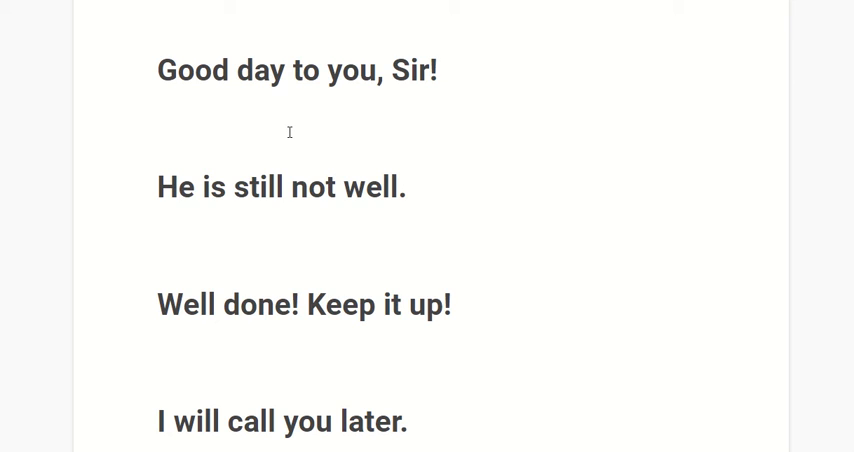
pyautogui.scroll(-3)
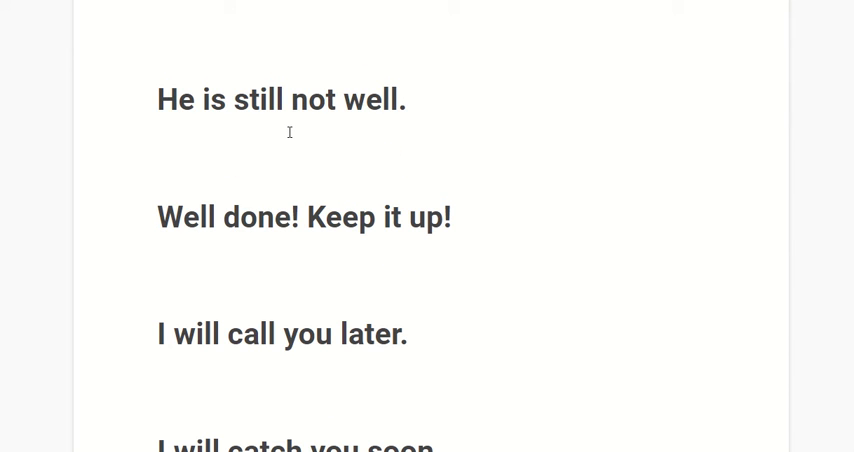
pyautogui.scroll(-3)
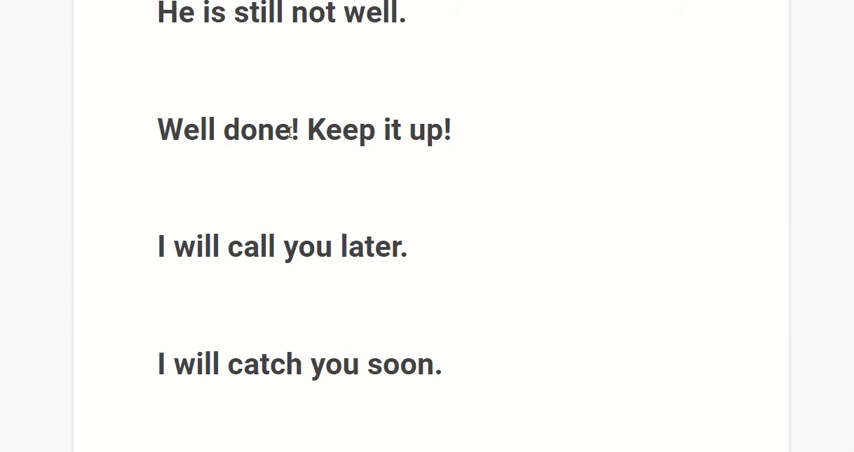
pyautogui.scroll(-3)
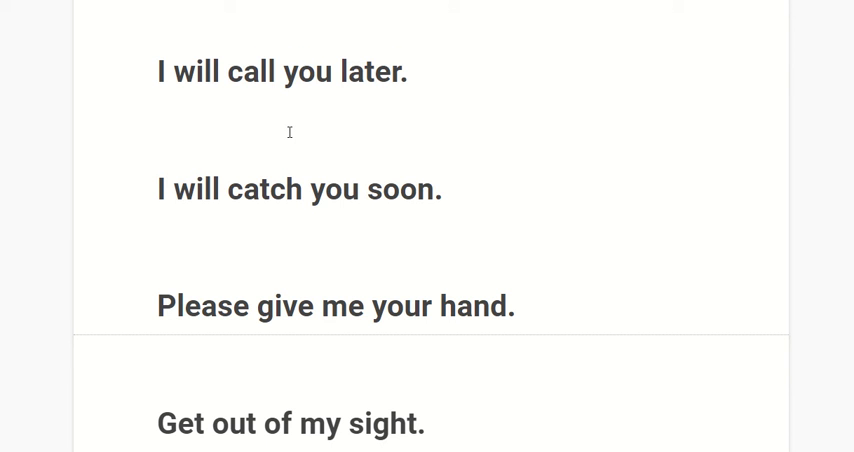
pyautogui.scroll(-3)
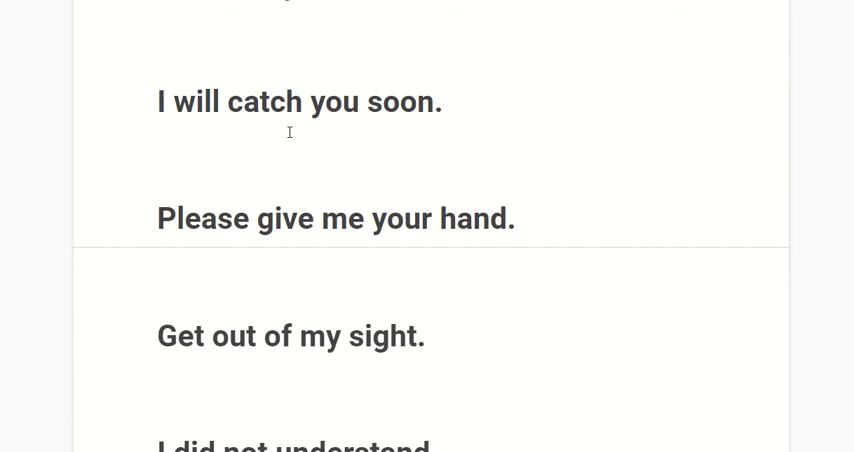
pyautogui.scroll(-3)
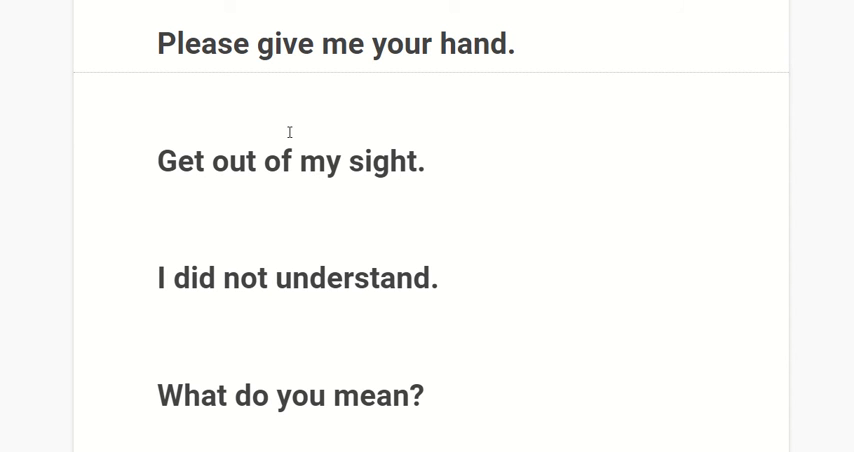
pyautogui.scroll(-3)
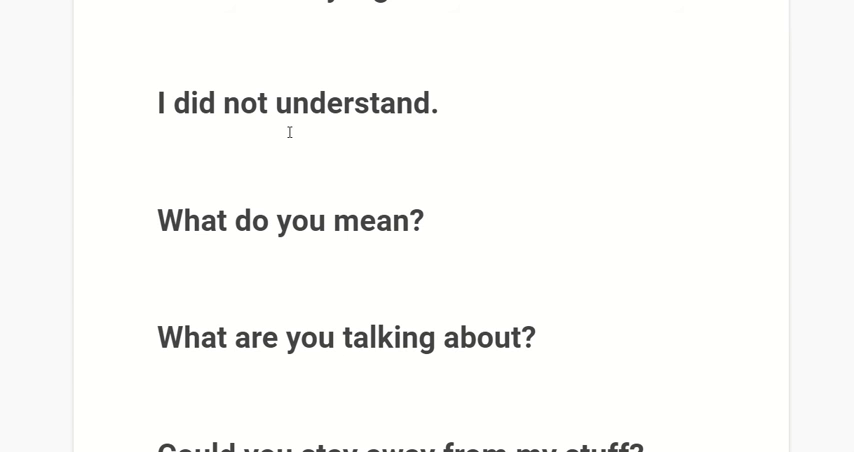
pyautogui.scroll(-3)
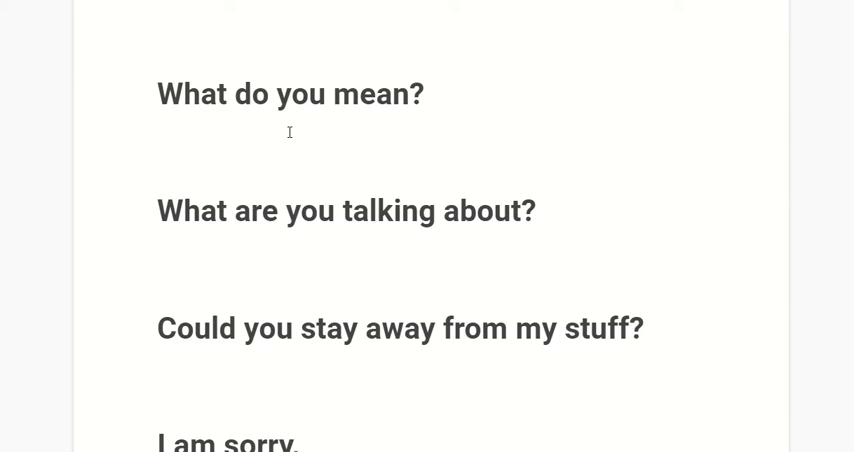
pyautogui.scroll(-3)
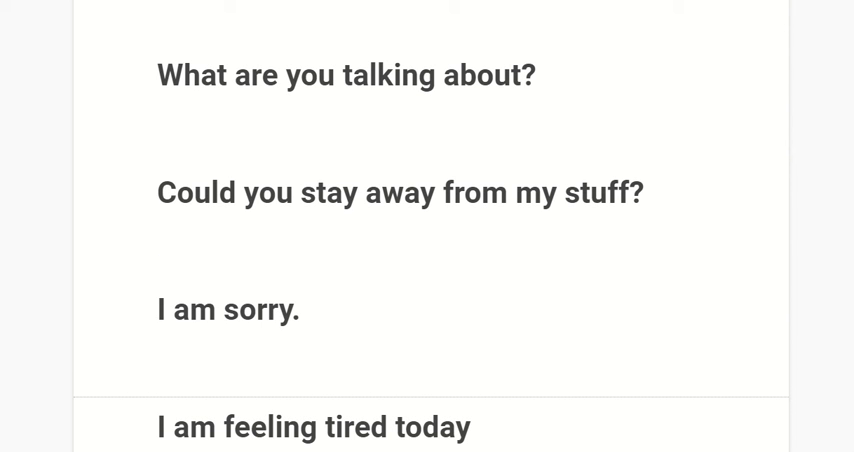
pyautogui.scroll(-3)
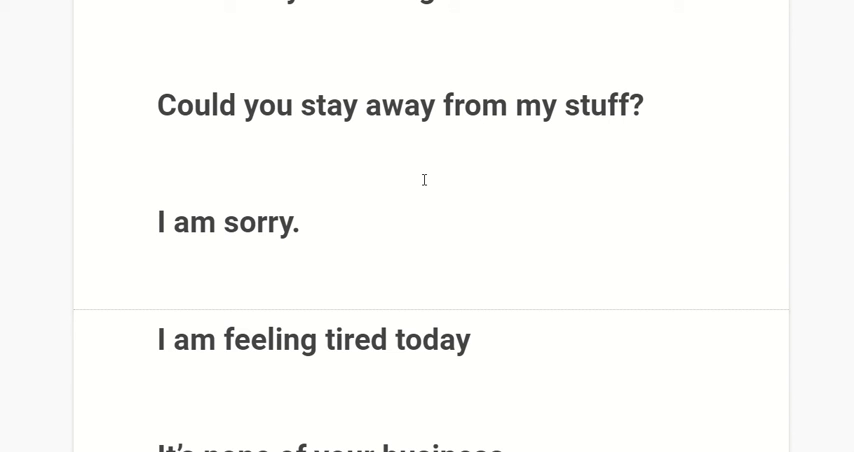
pyautogui.scroll(-3)
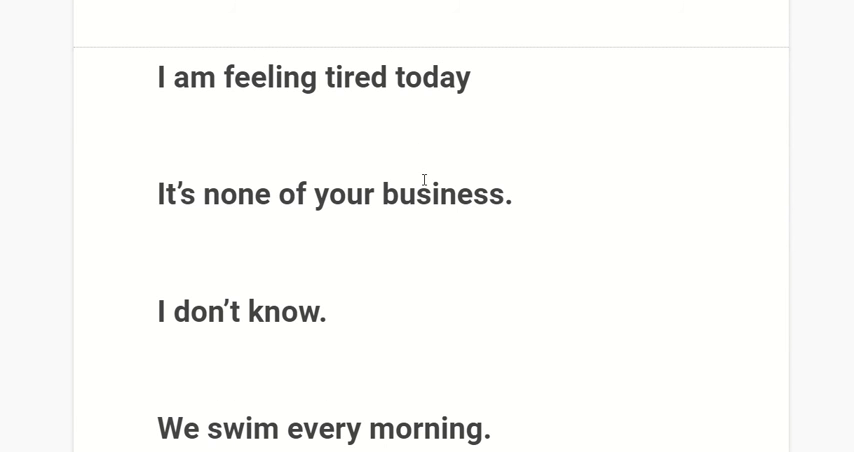
pyautogui.scroll(-3)
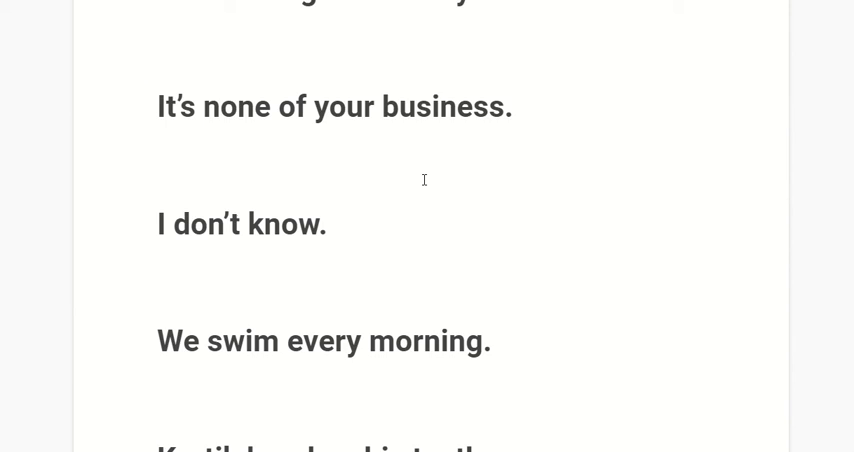
pyautogui.scroll(-3)
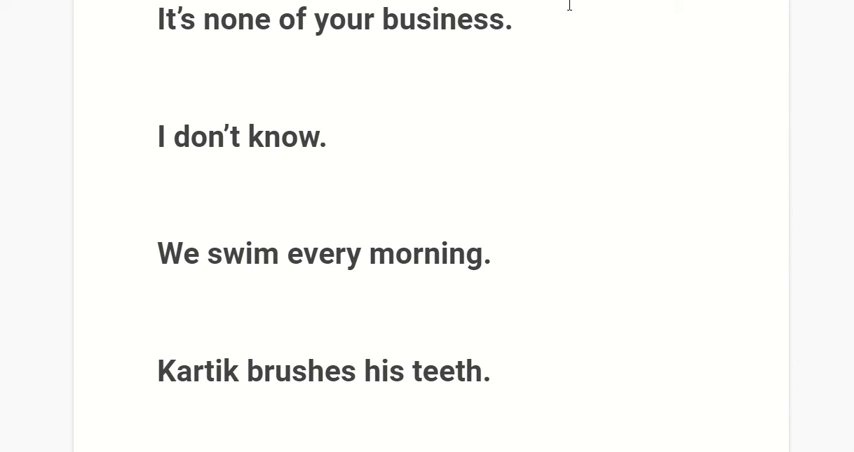
pyautogui.scroll(-3)
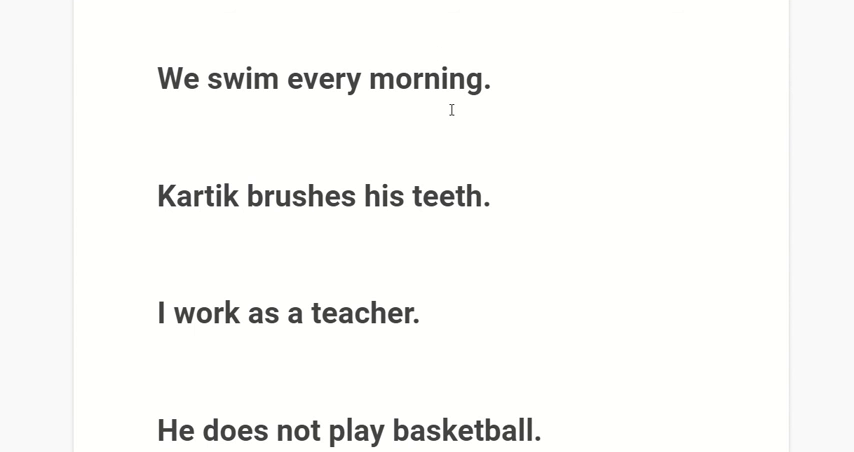
pyautogui.scroll(-3)
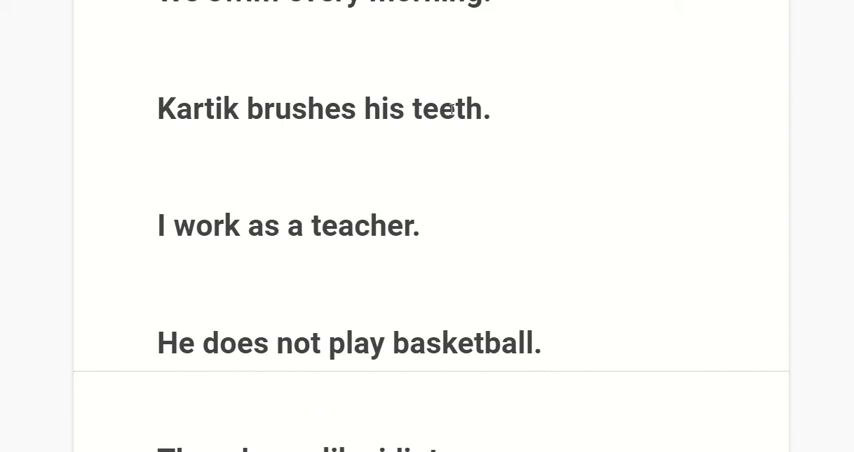
pyautogui.scroll(-3)
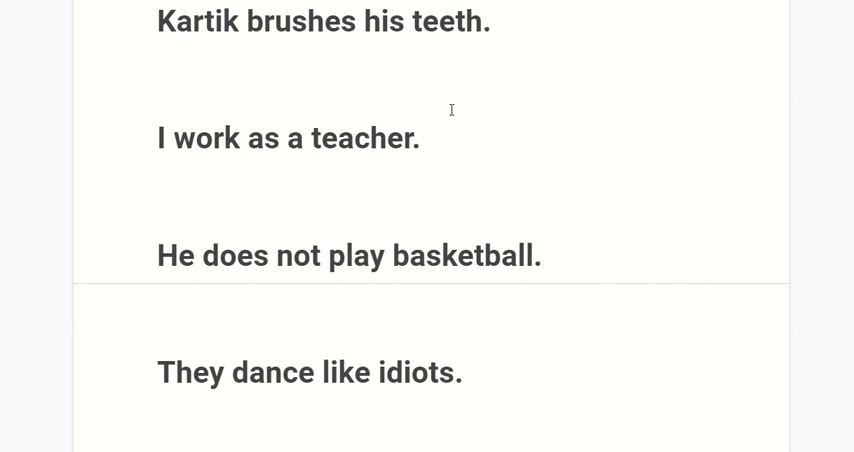
pyautogui.scroll(-3)
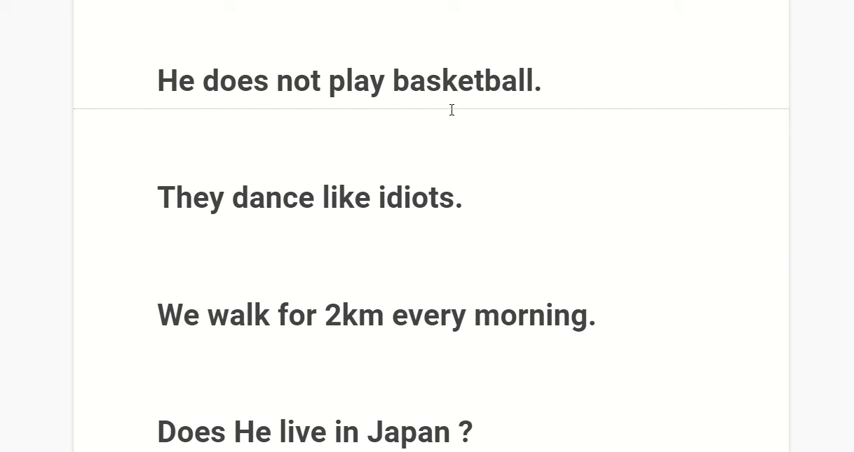
pyautogui.scroll(-3)
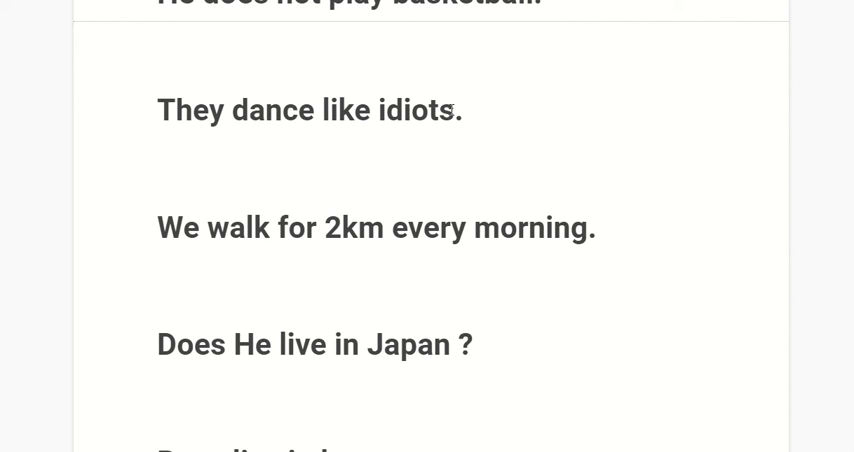
pyautogui.moveTo(447, 107)
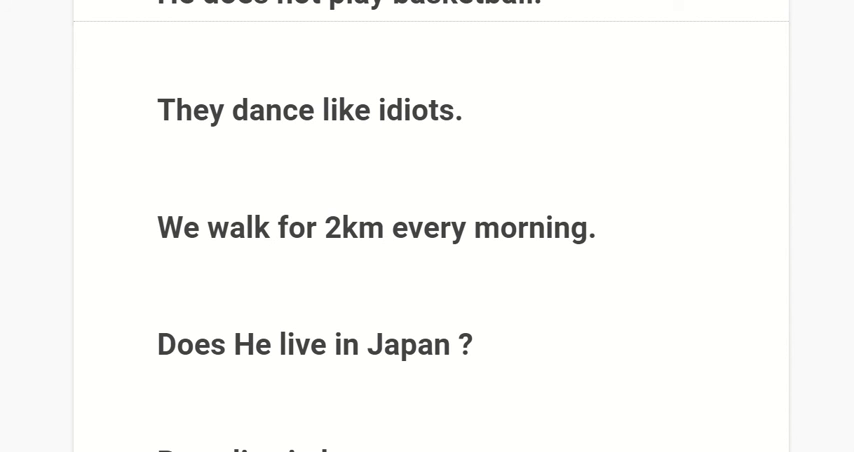